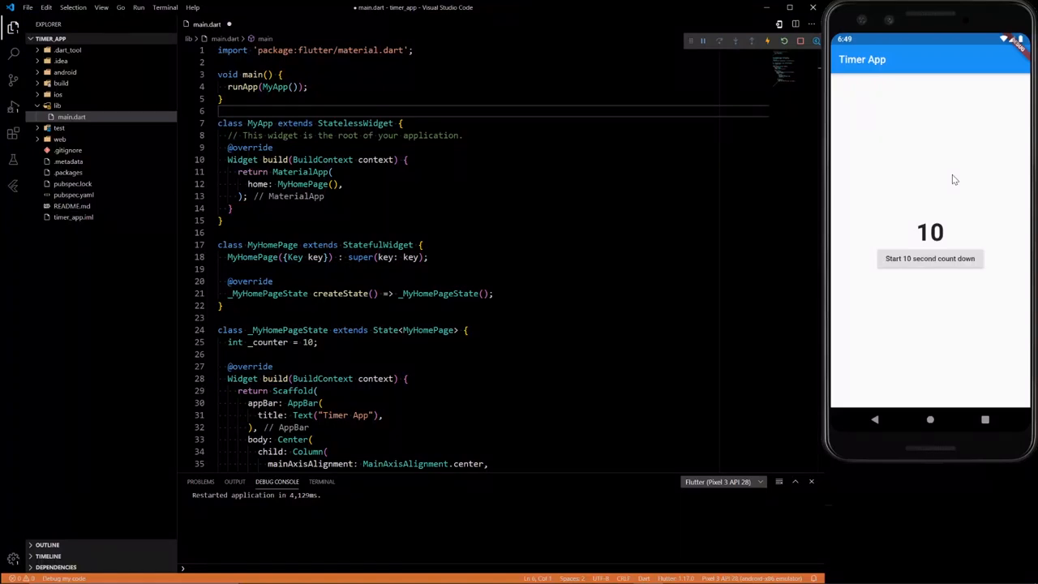
mouse_move(949, 243)
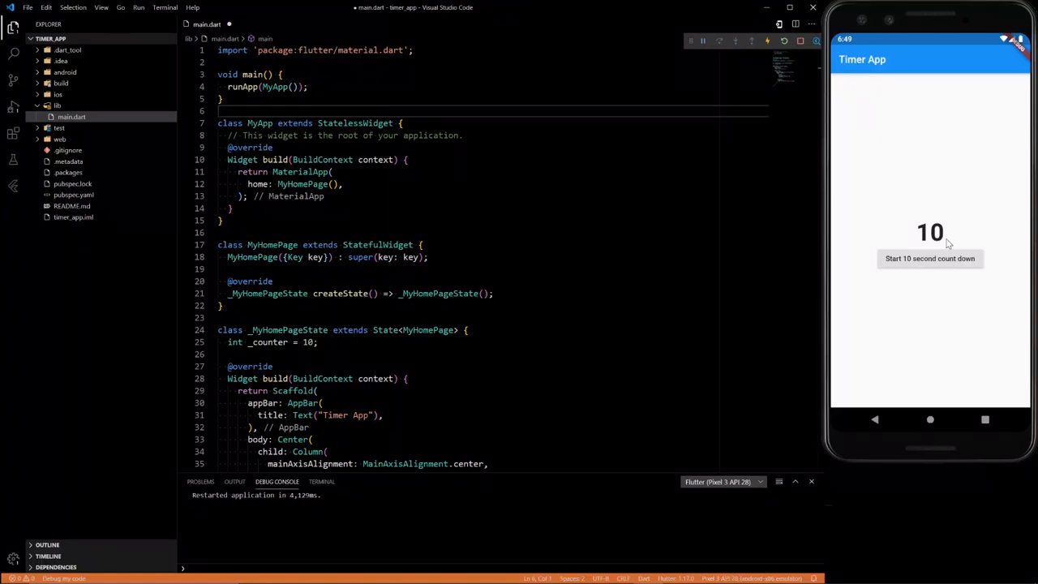
mouse_move(927, 266)
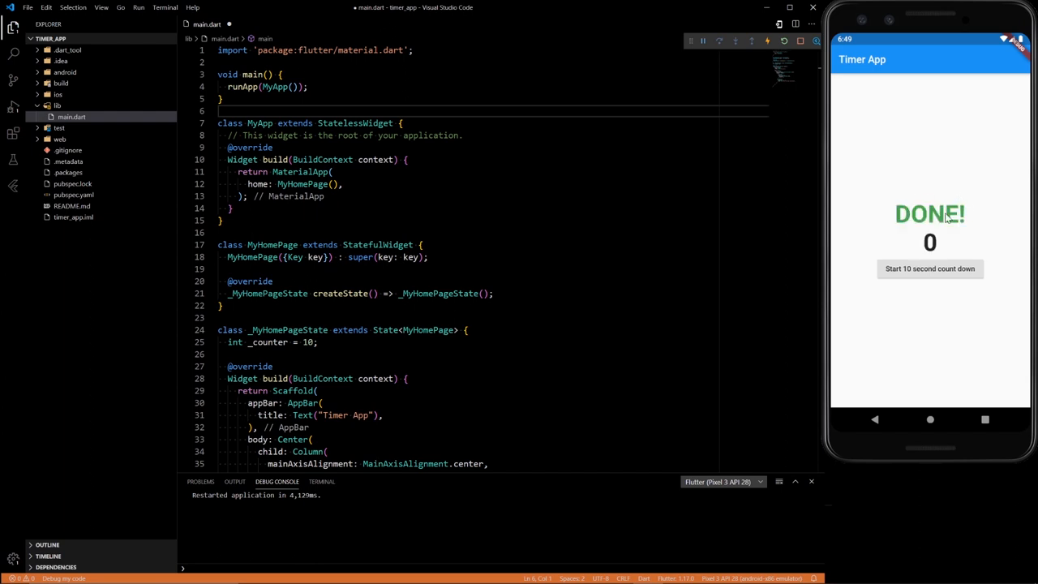
mouse_move(946, 269)
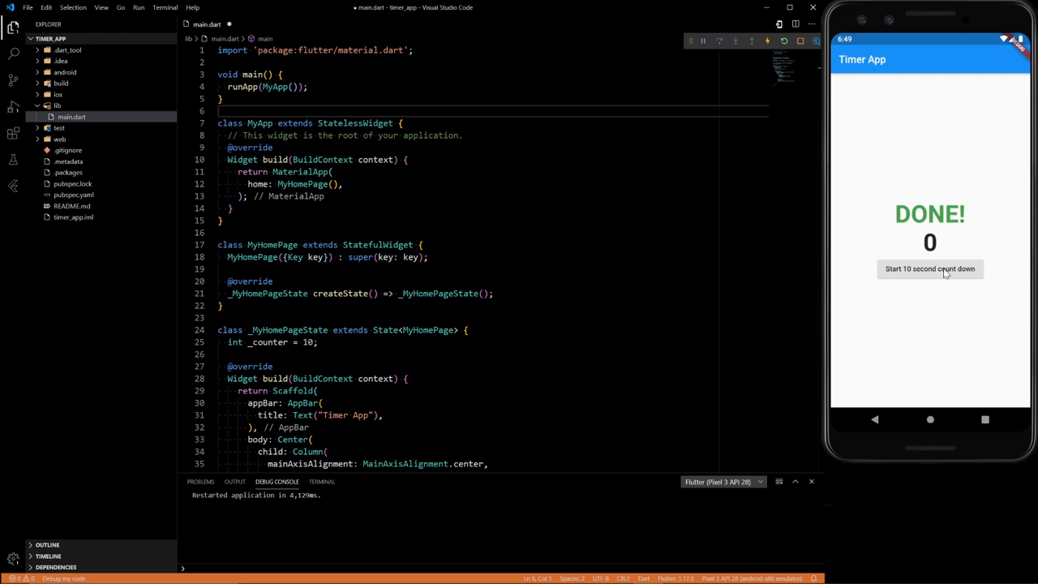
Restart the app to reset the countdown, then move down to the Column's children list in build.
left_click(931, 269)
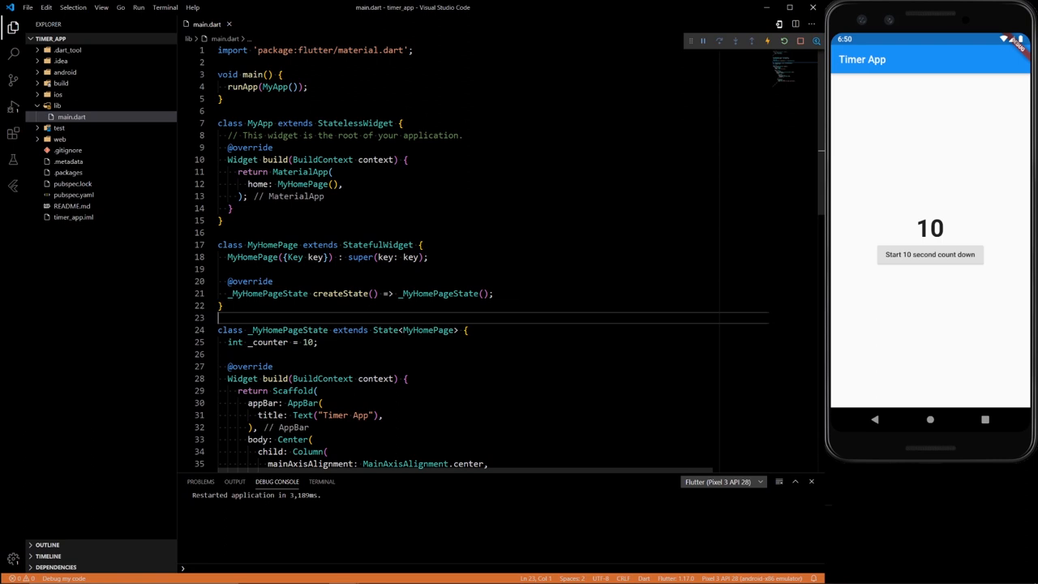
scroll("down", 3)
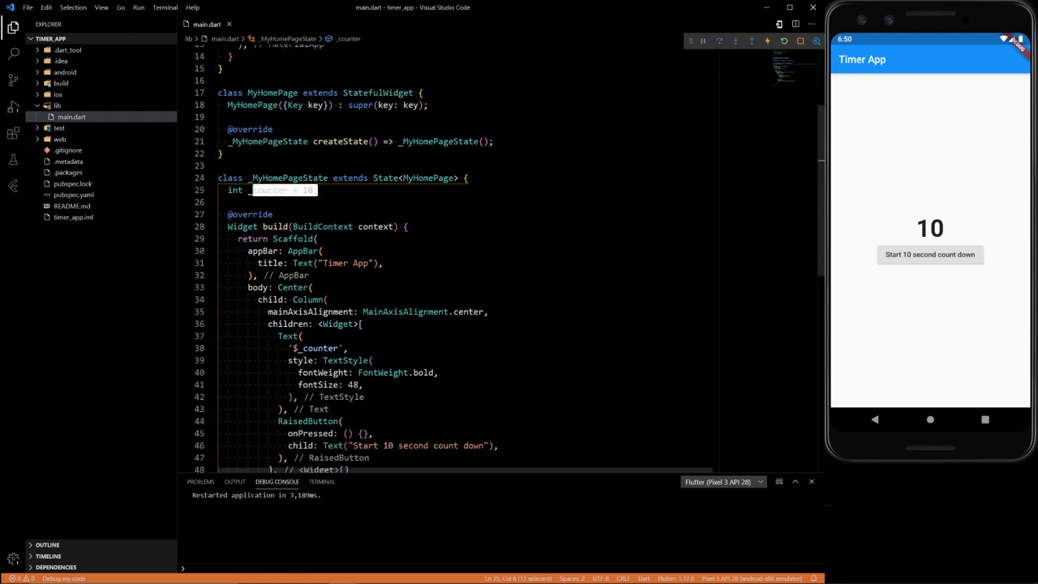
scroll("down", 3)
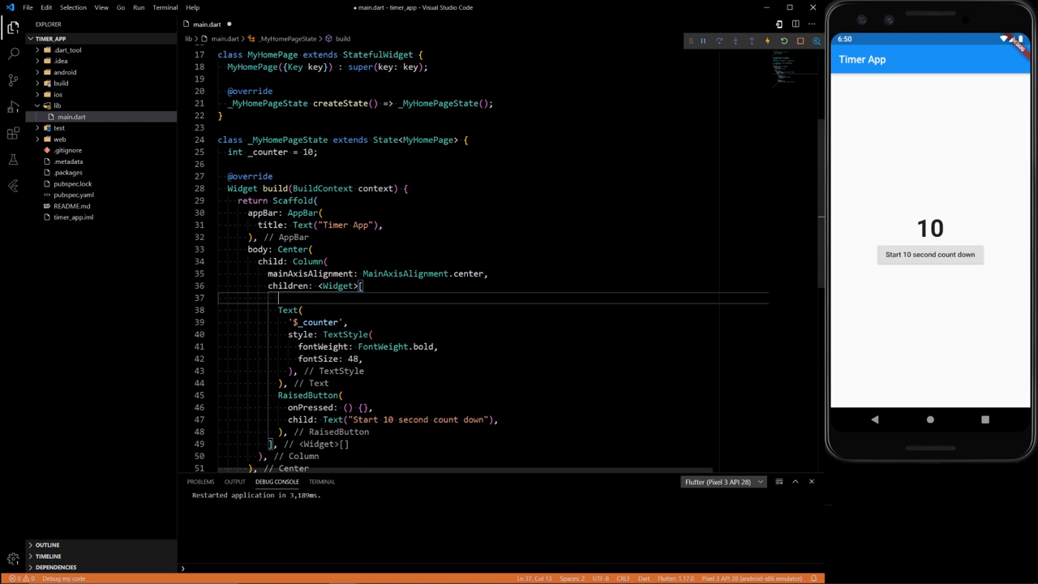
Begin the children with a ternary: empty Text while _counter > 0, else Text("DONE!").
type("counter >0 ) ?")
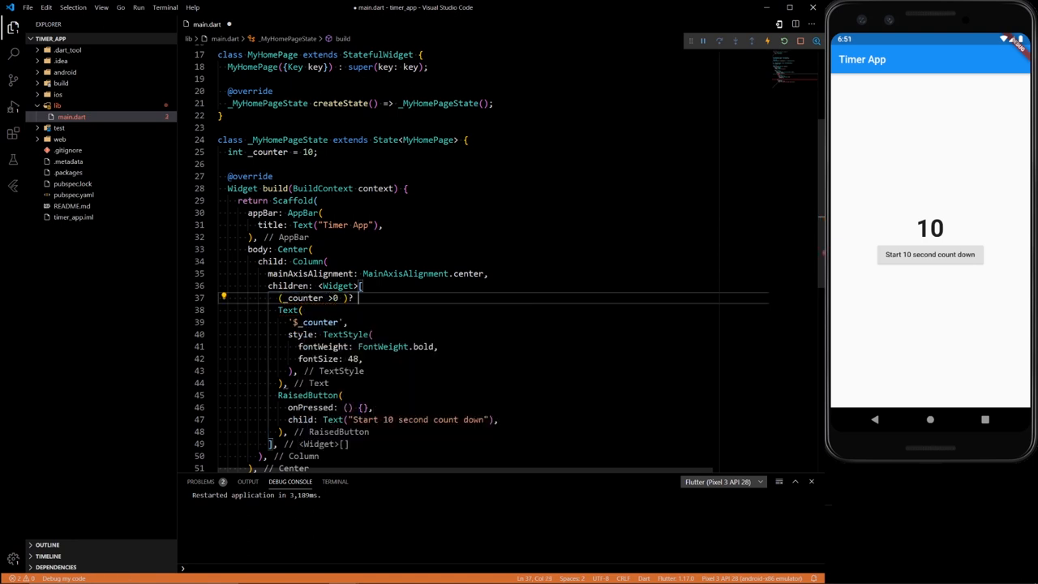
type("Text()")
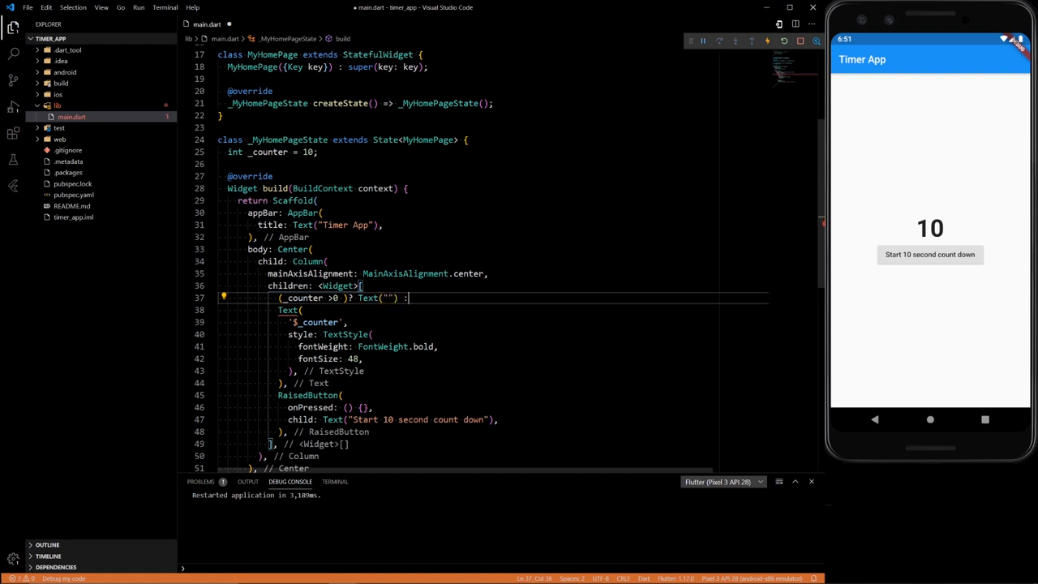
type("Te")
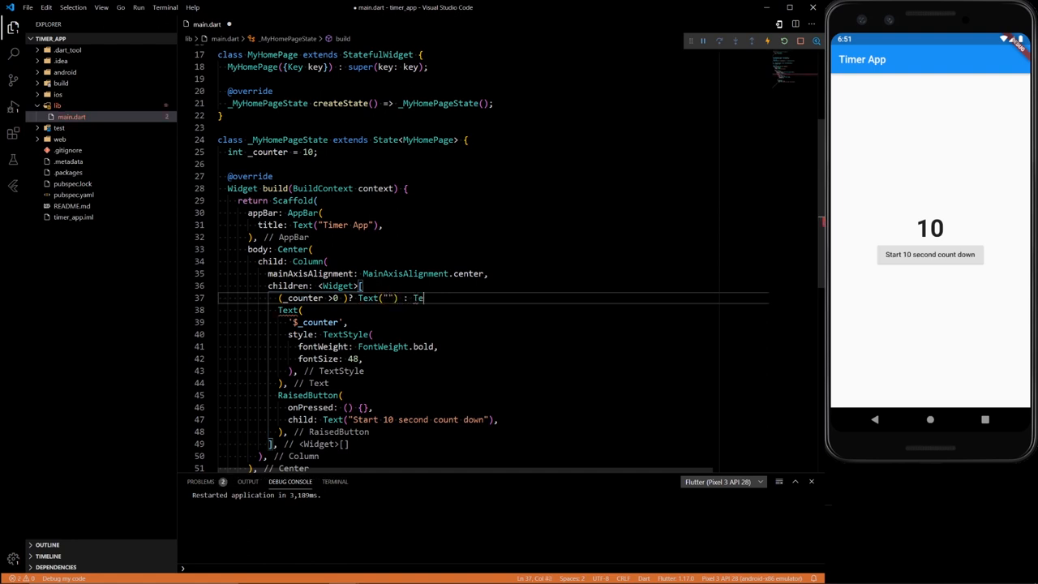
type("DONE!\" style: ,)")
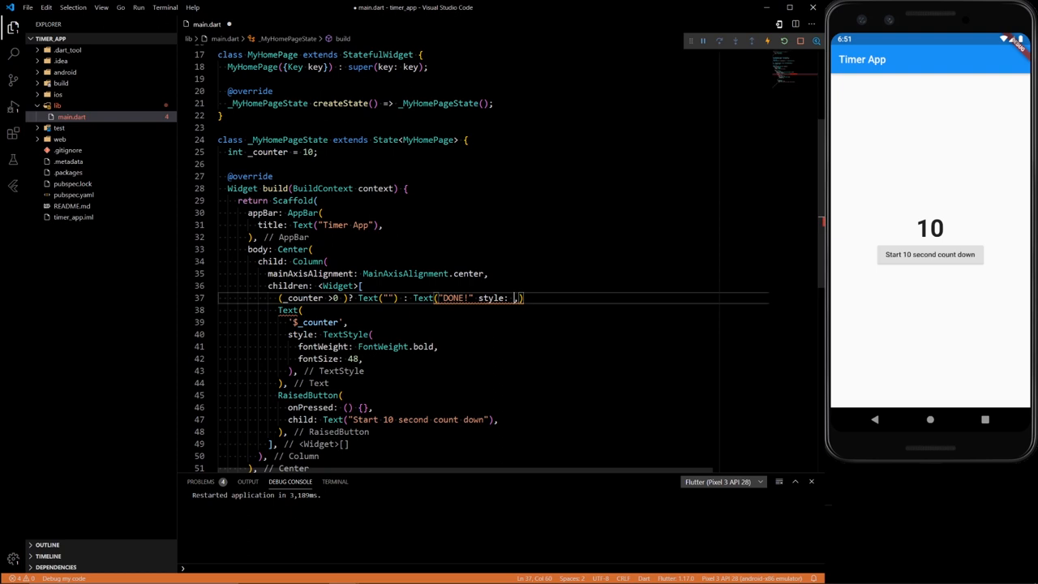
type("TextStyle(co")
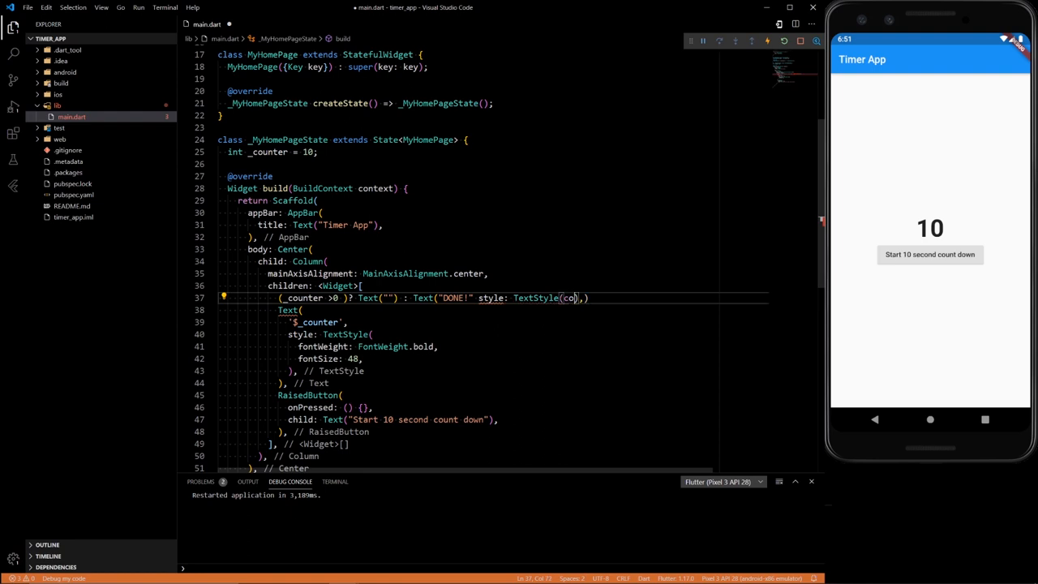
Style the DONE! text with Colors.green, FontWeight.bold and fontSize 48, then format.
type("color: gr")
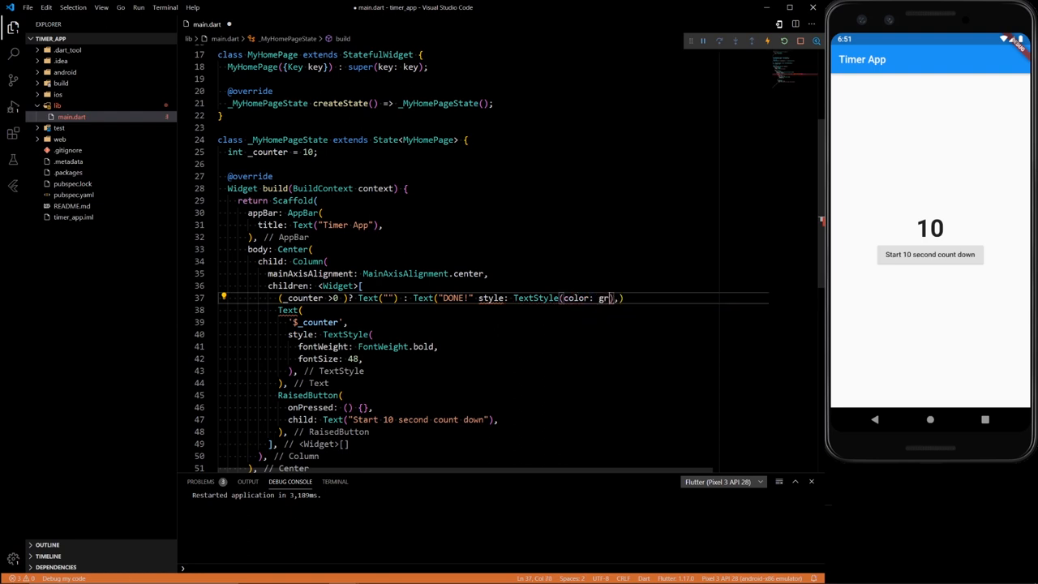
type("g")
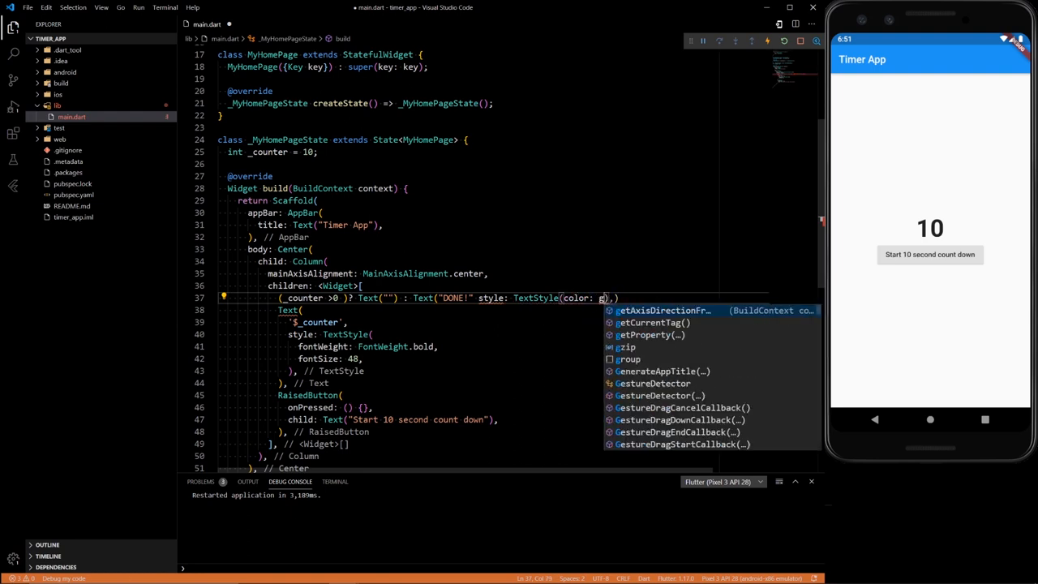
type("Colors.")
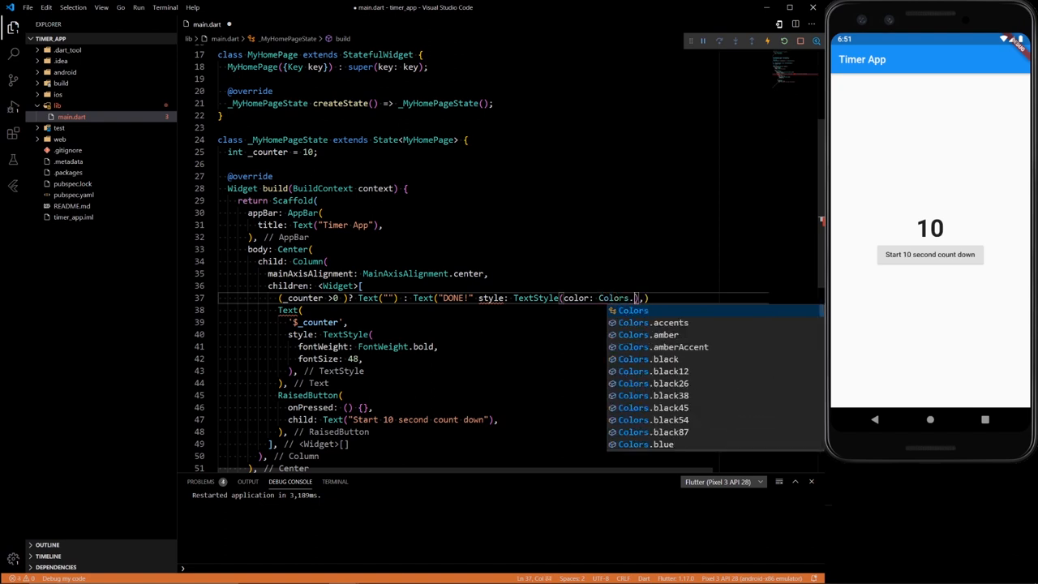
type("grene")
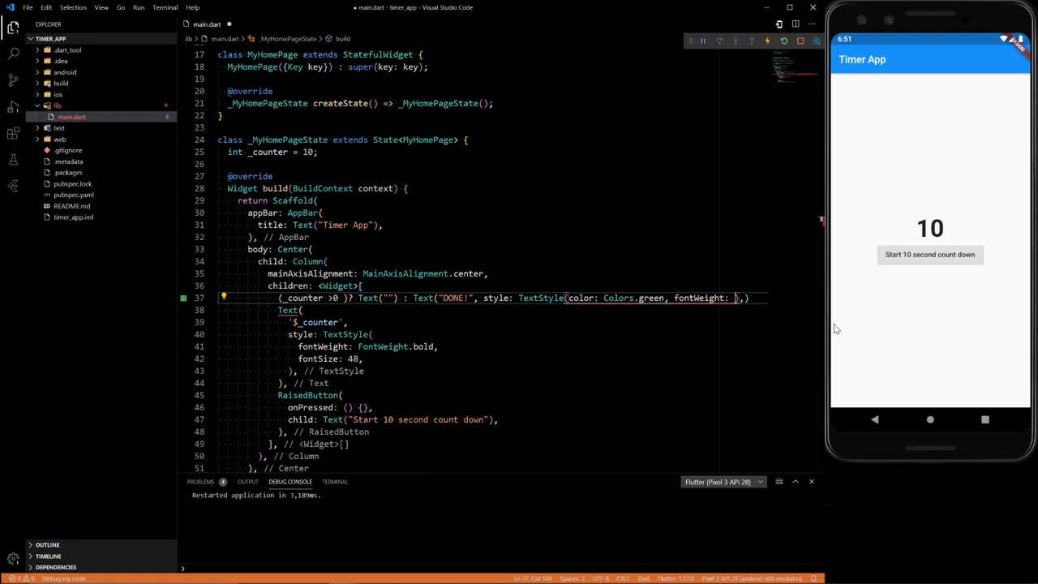
type("FontWeight.bold")
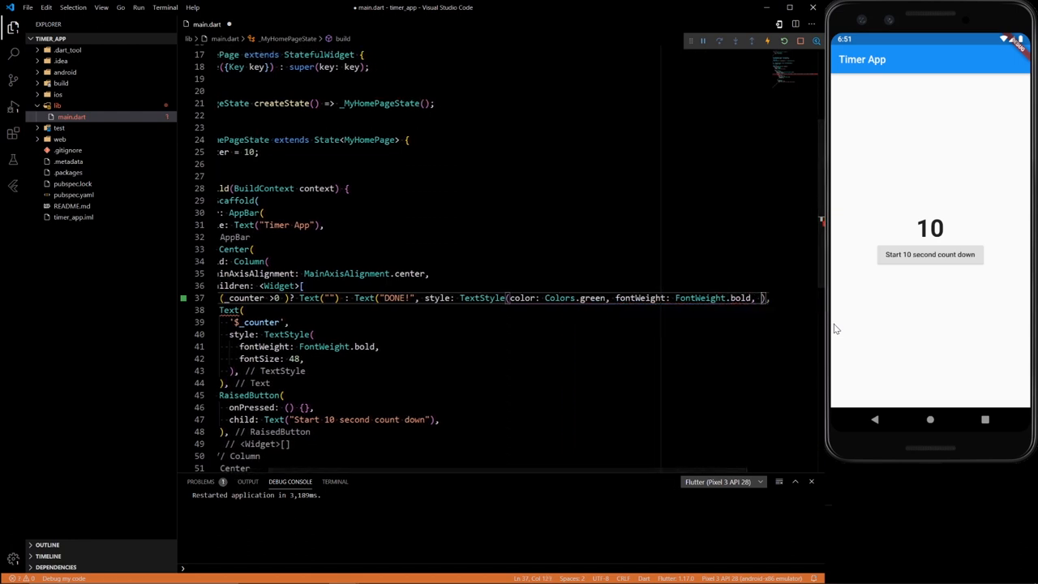
type("fontSize: 48,")
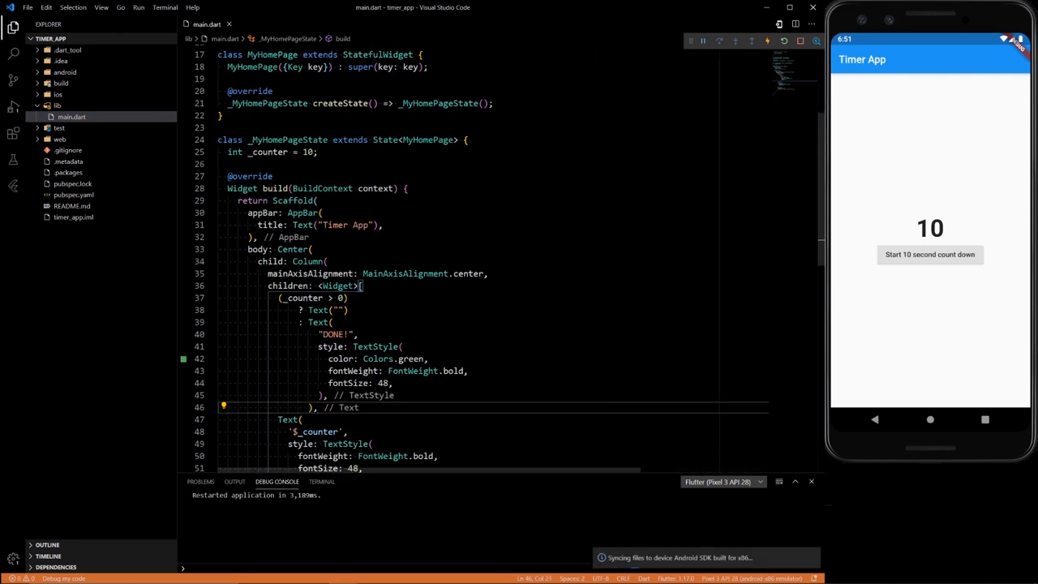
Set the RaisedButton's onPressed to () => _startTimer and select the method name for reuse.
scroll("down", 3)
type("onPressed: ()=>_startTimer,")
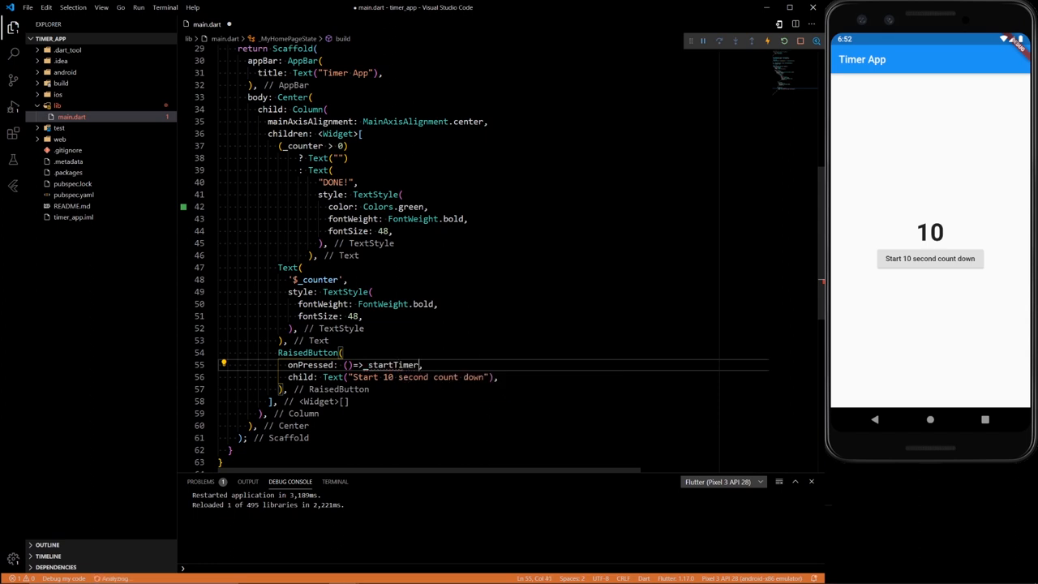
double_click(389, 363)
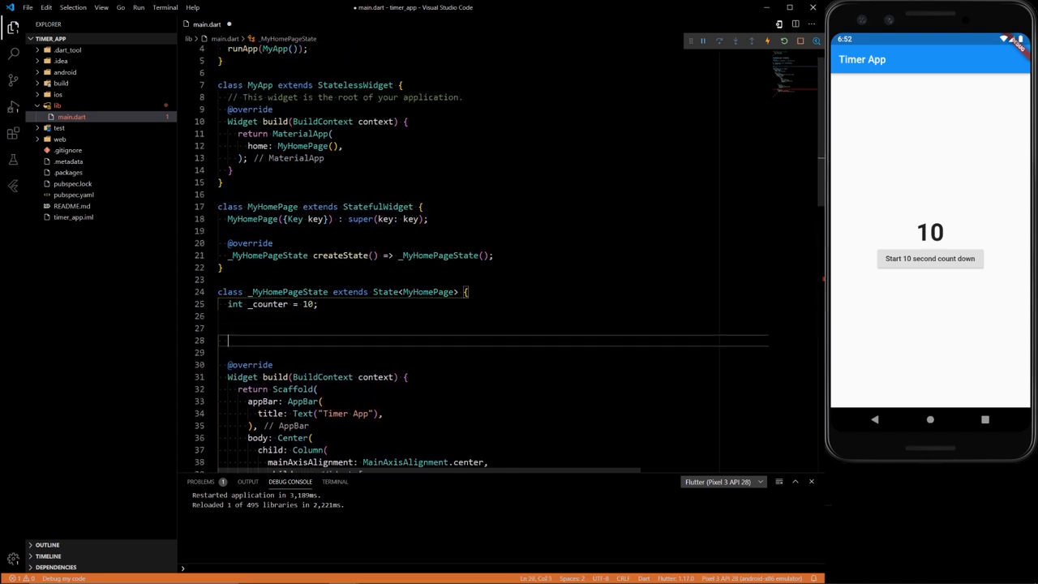
Declare 'Timer _timer;' below _counter and an empty 'void _startTimer(){ }' method.
type("_startTimer()")
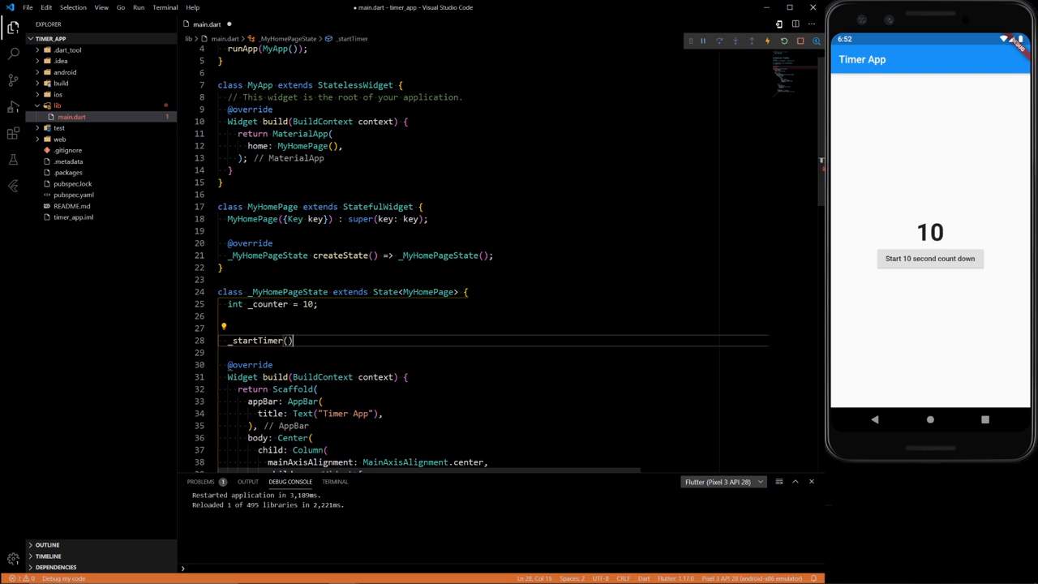
type("{")
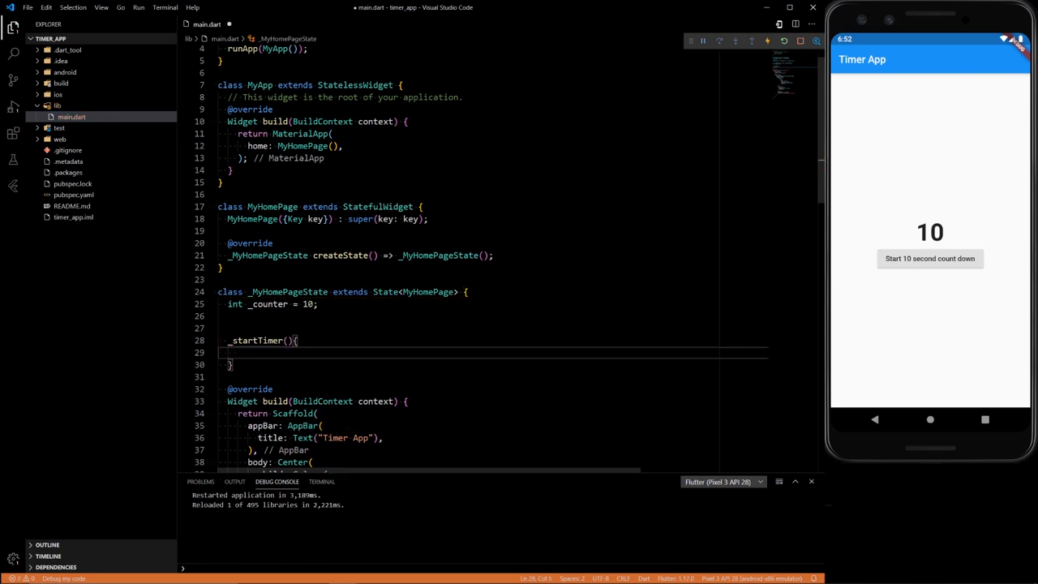
type("void")
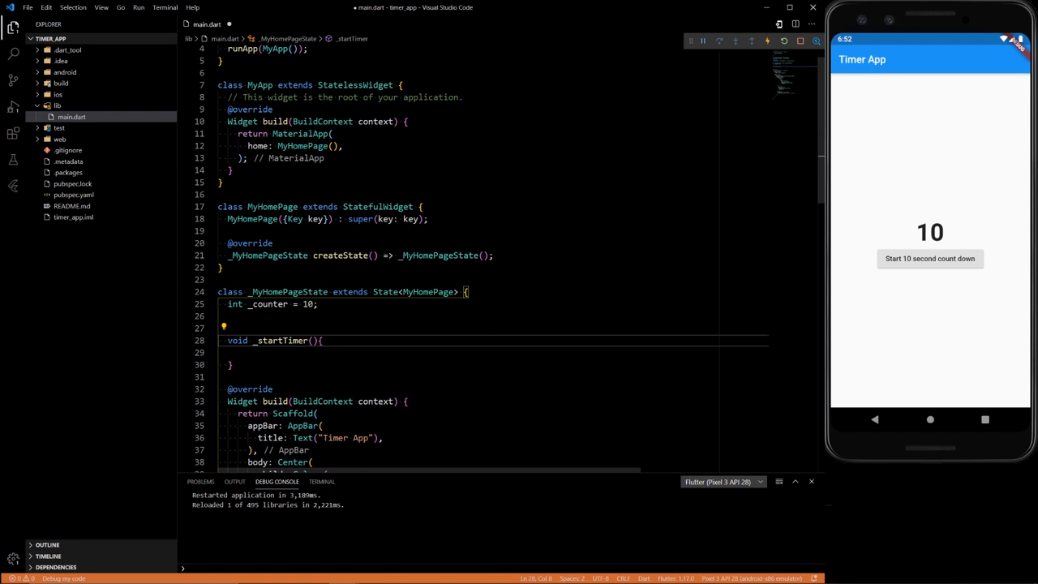
type("Timer _timer;")
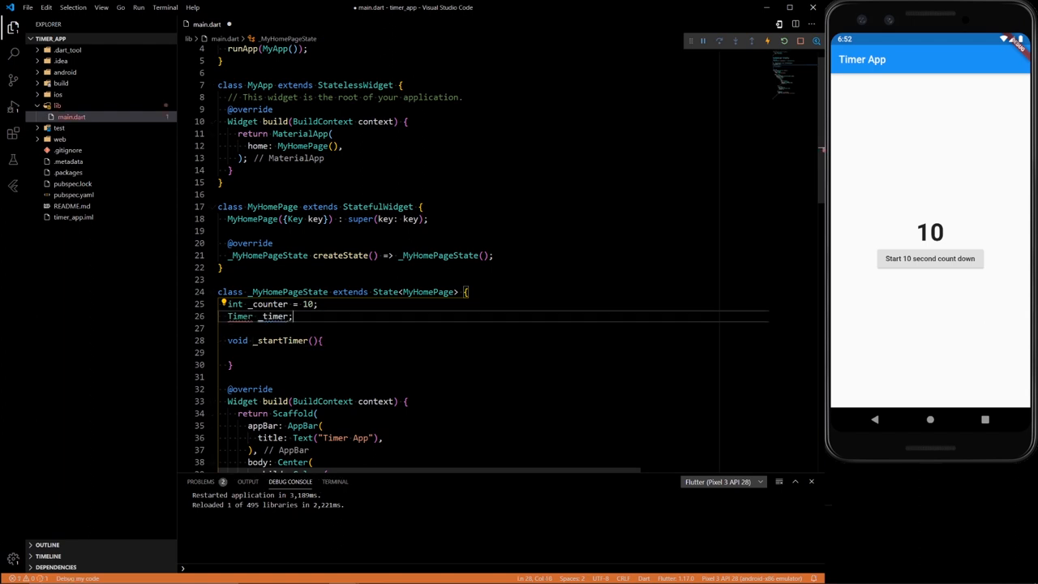
double_click(259, 316)
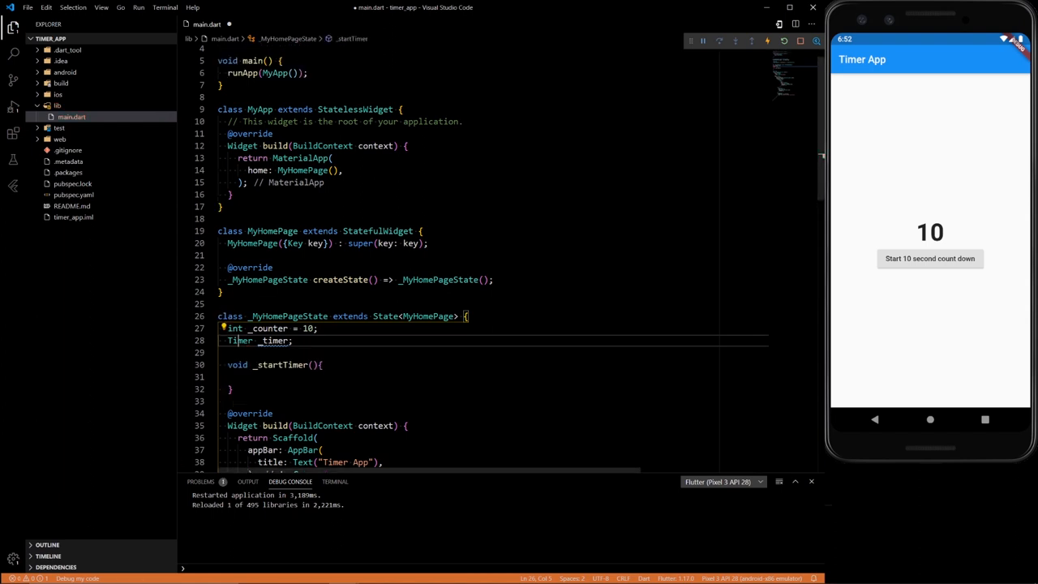
scroll("down", 3)
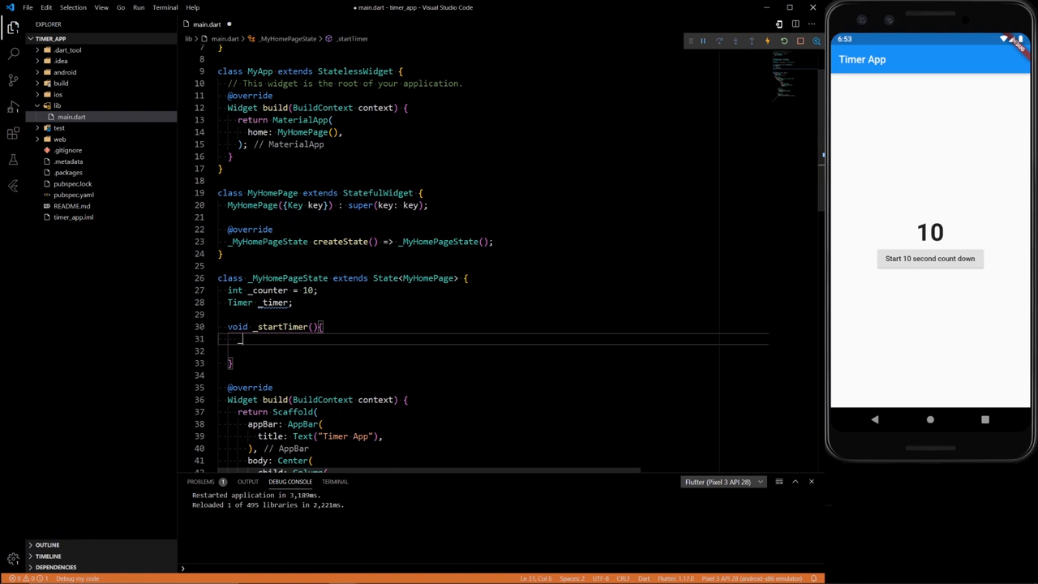
Reset _counter to 10 and assign _timer = Timer.periodic(Duration(seconds: 1)).
type("_counter = 10;")
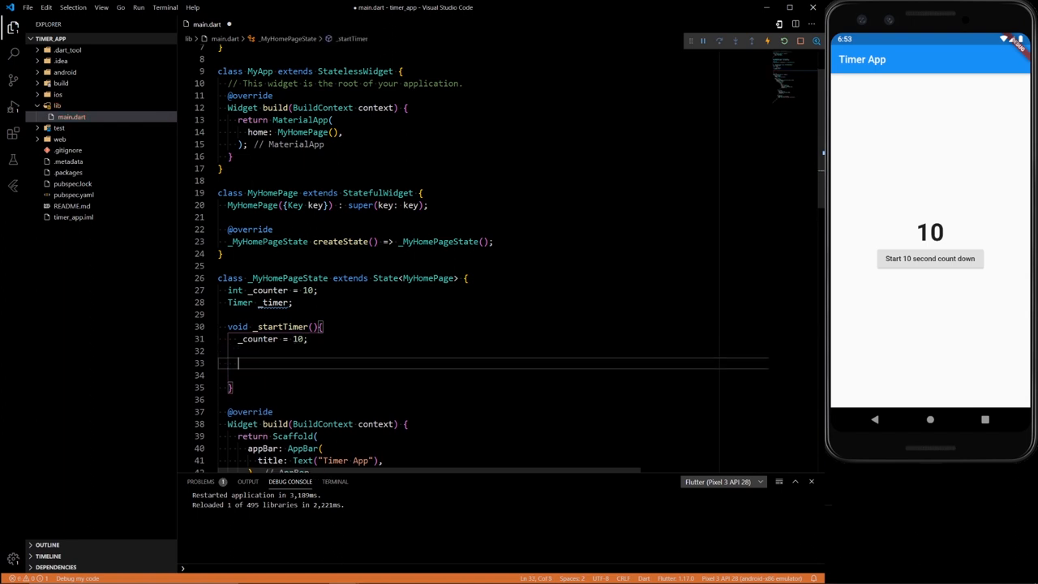
type("_timer = Timer.periodic(duration, (timer) {")
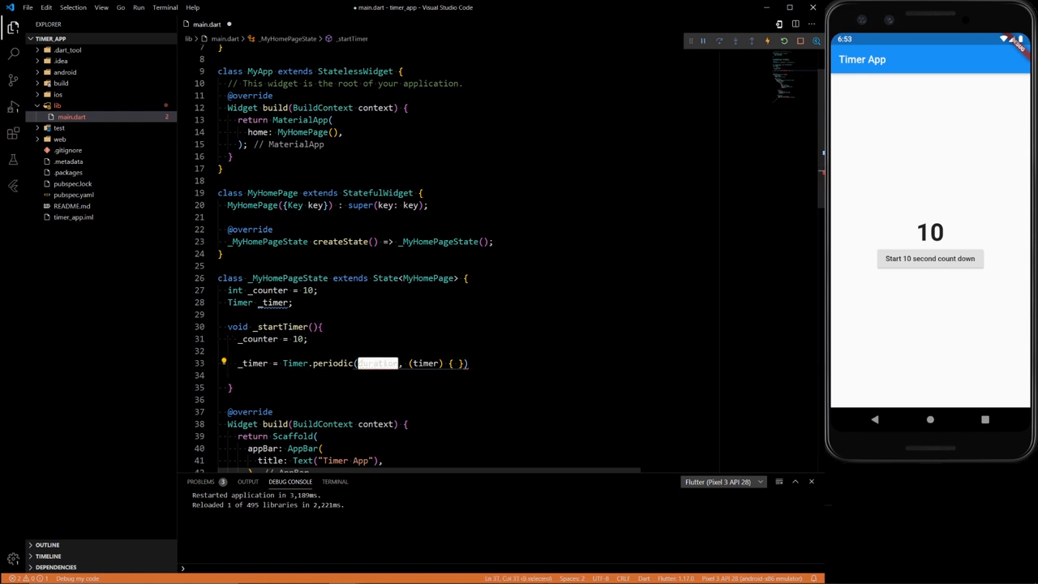
type("D")
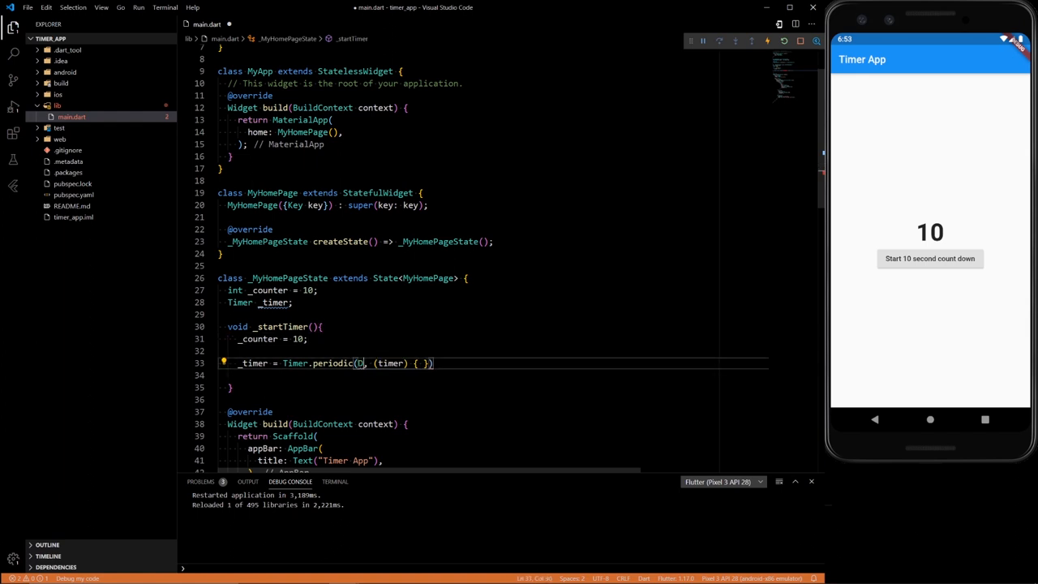
type("uration(")
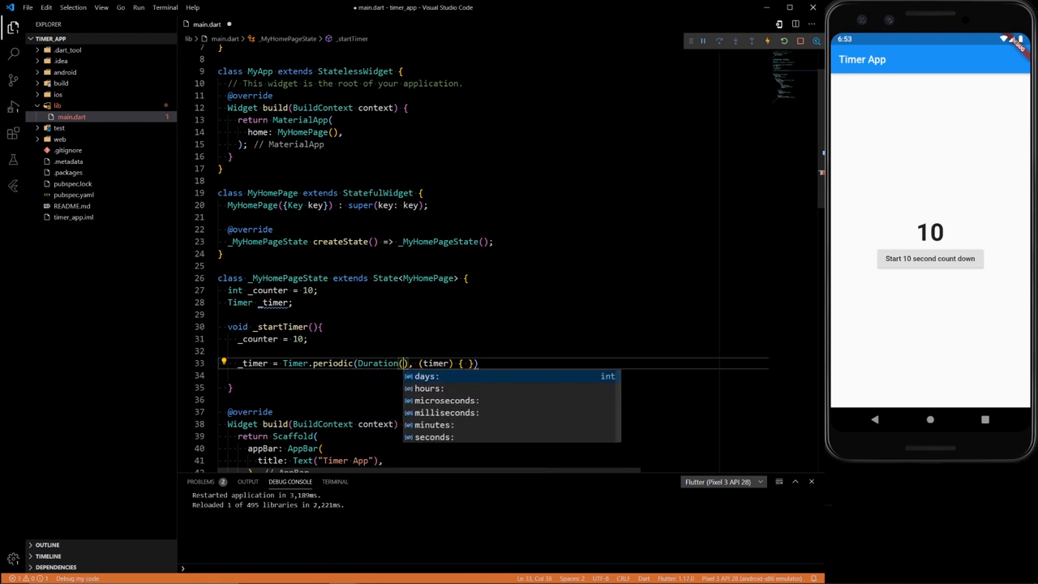
type("seconds: 1")
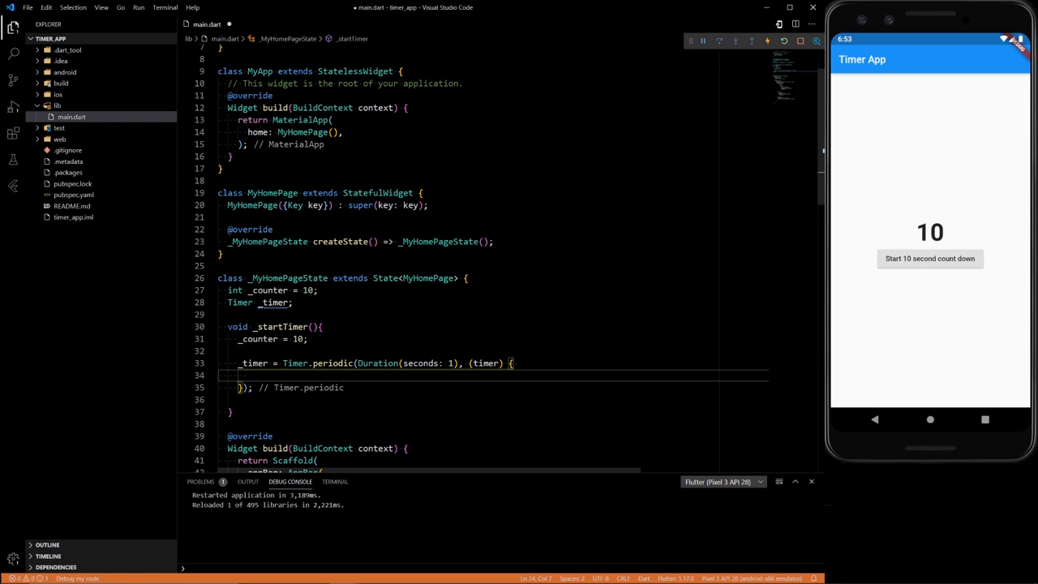
mouse_move(486, 363)
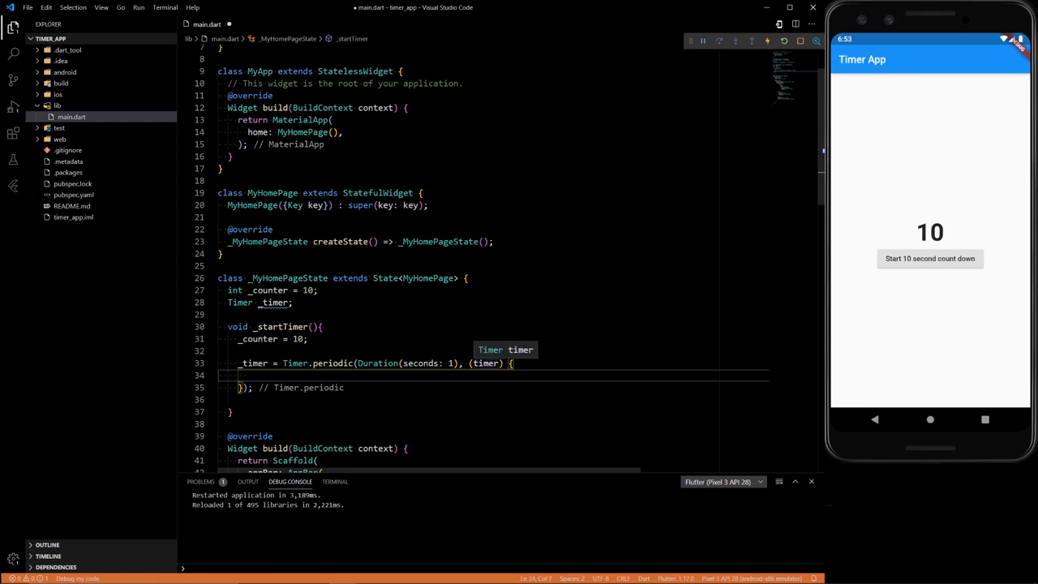
In the timer callback, setState to decrement _counter while above 0, else call _timer.cancel().
type("setState(() {")
type("if(")
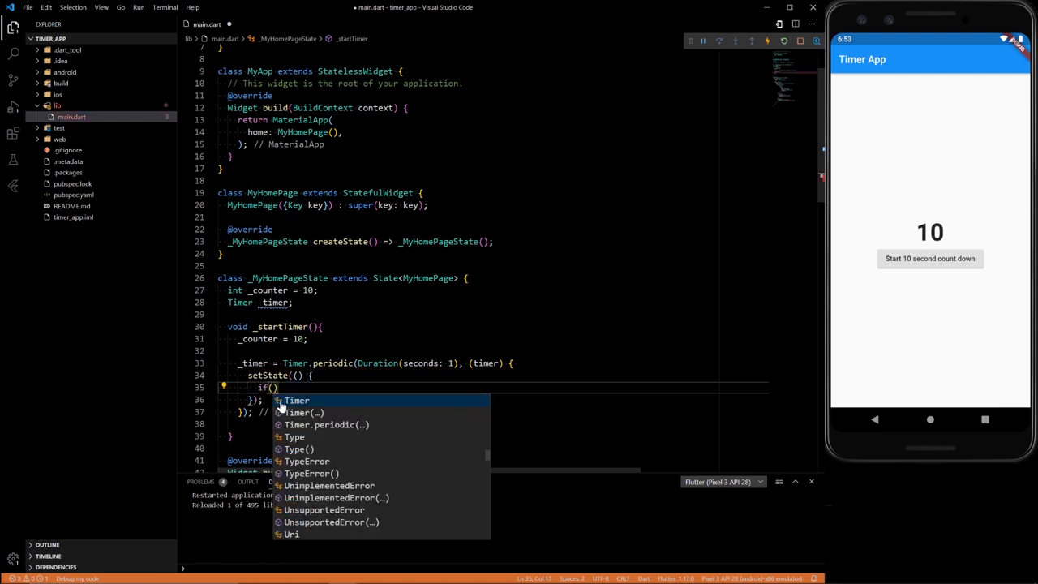
type("_counter>0")
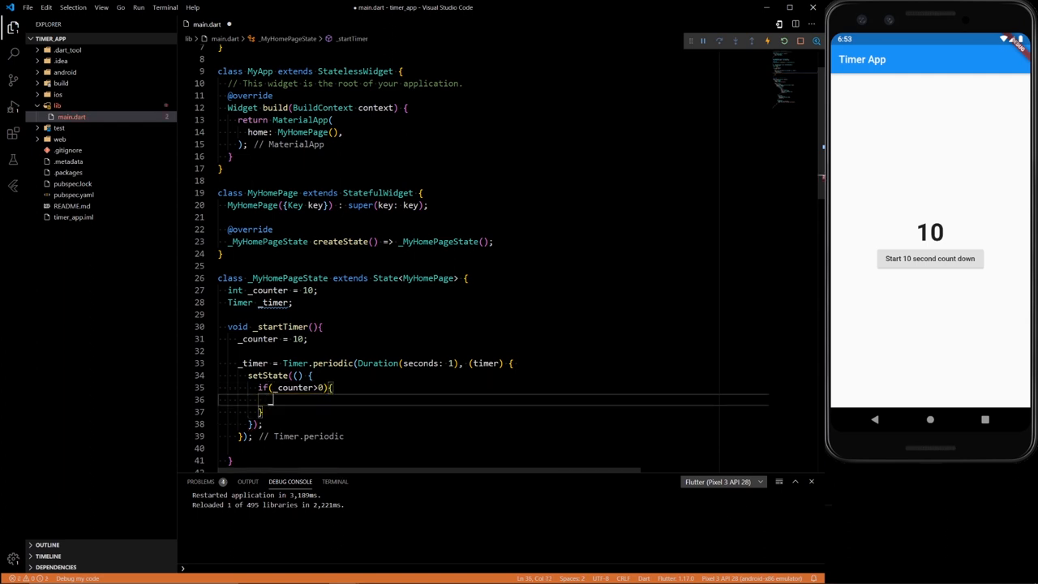
type("_counter --;")
left_click(493, 411)
type("els")
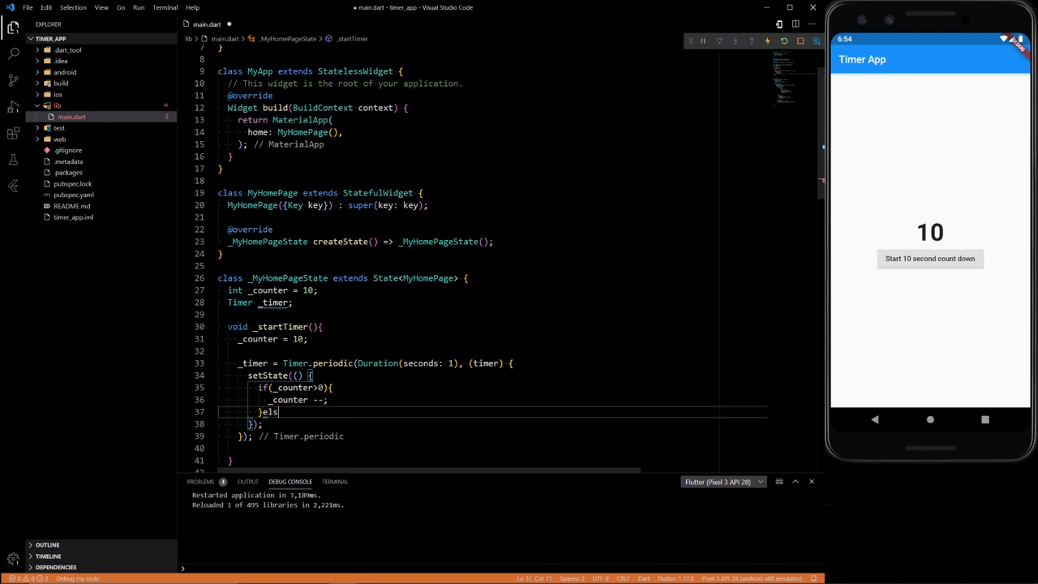
type("e{")
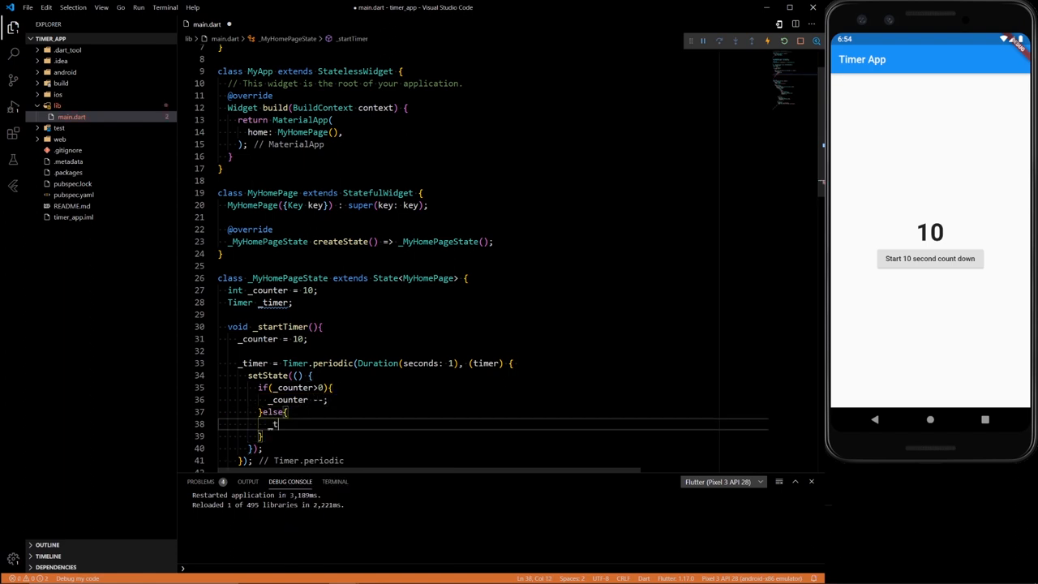
type("imer.cancel();")
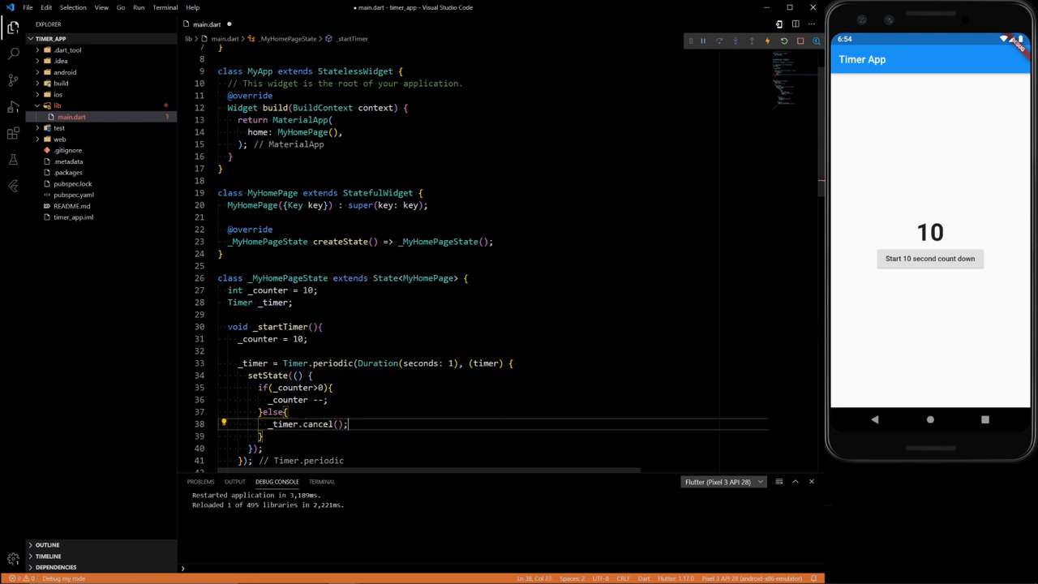
scroll("down", 3)
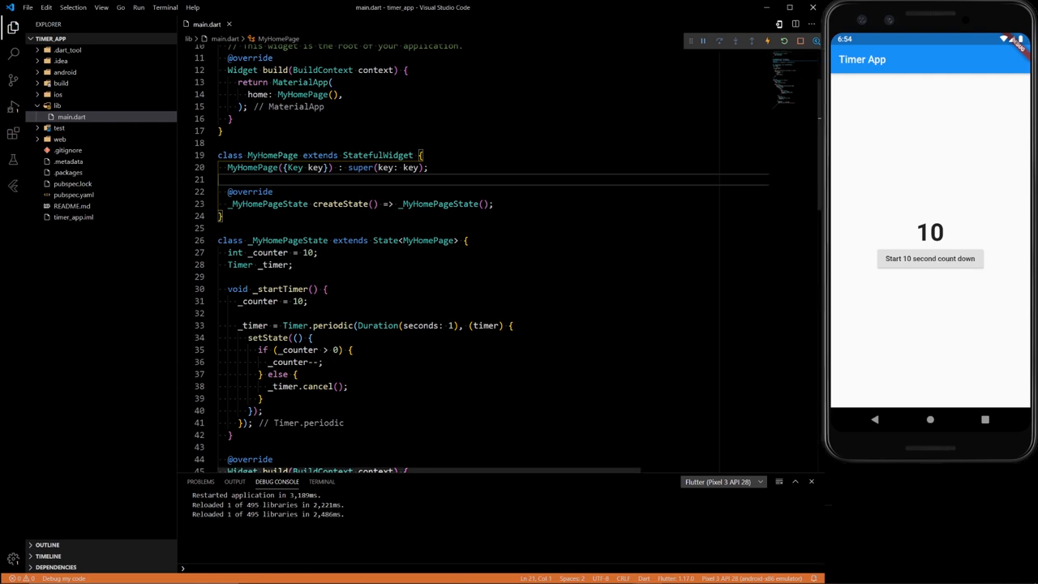
mouse_move(957, 291)
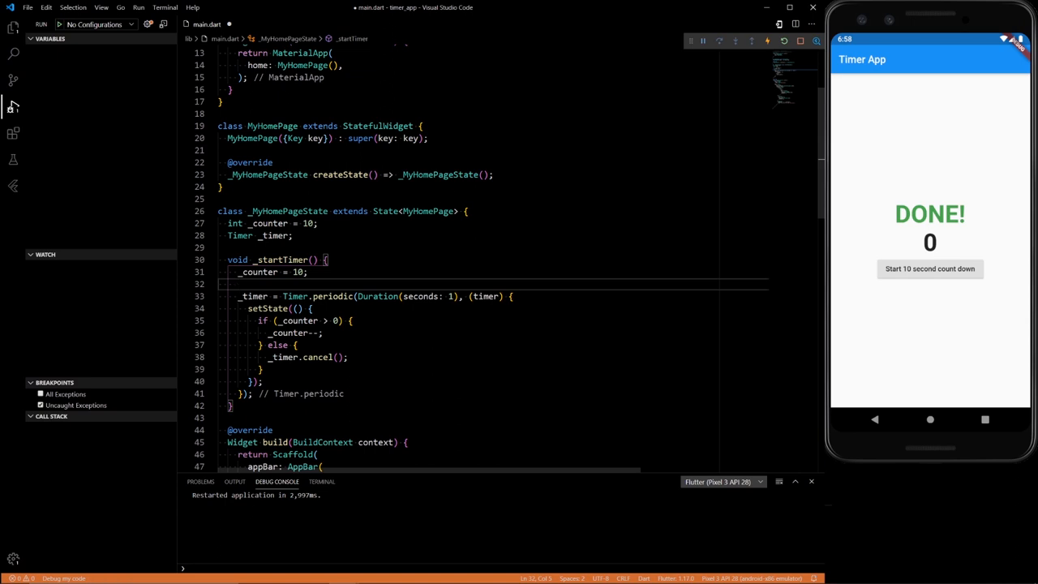
Guard _startTimer with 'if (_timer != null) { _timer.cancel(); }', reload and start a new countdown.
type("if()")
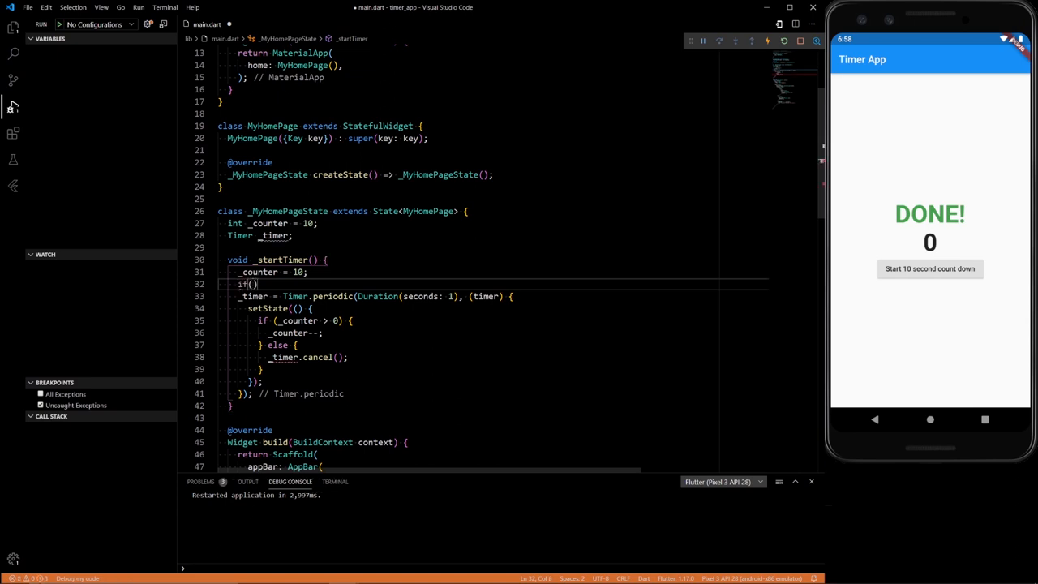
type("timer")
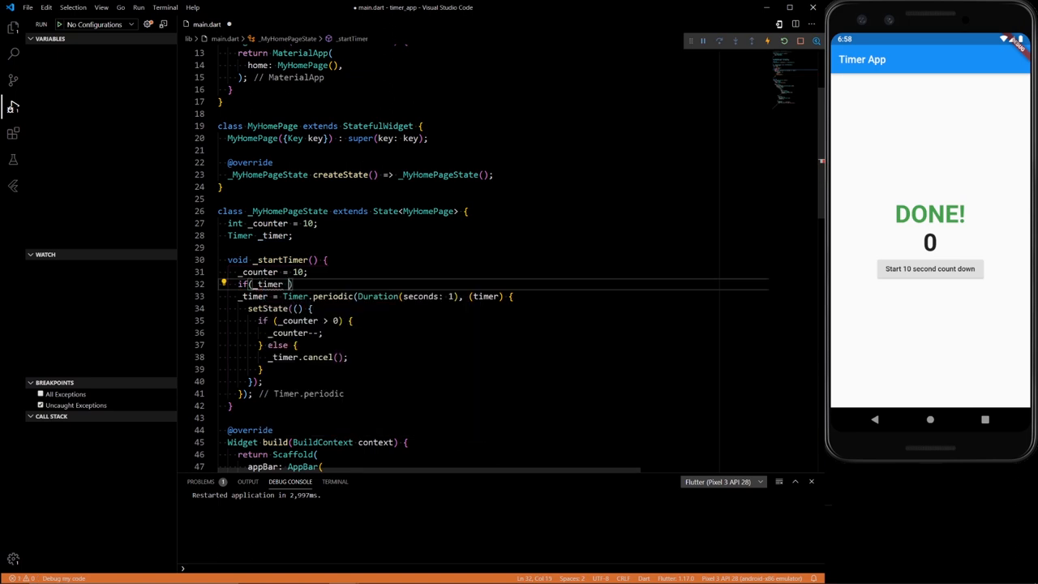
type("!= null")
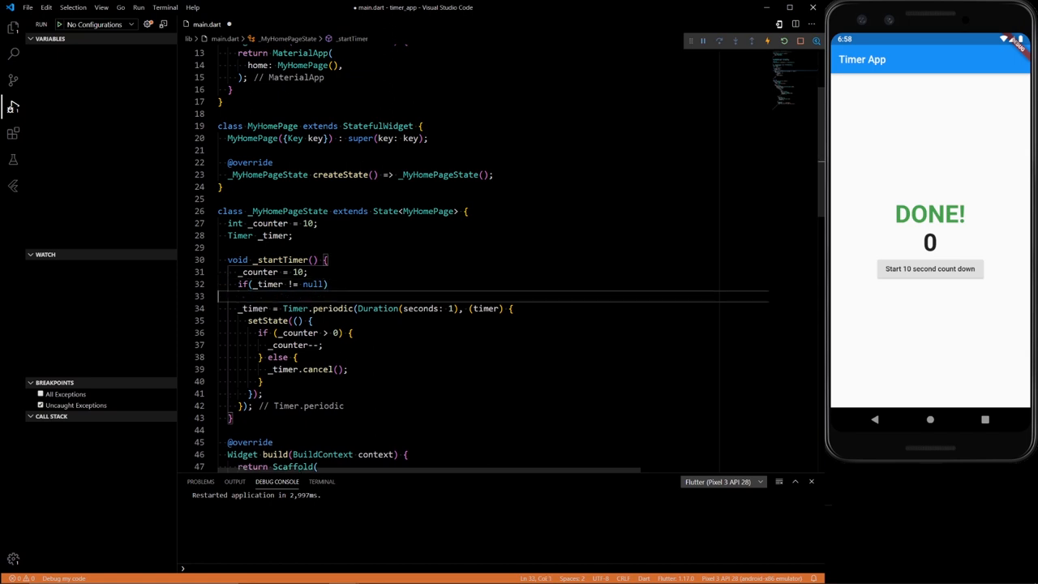
type("{")
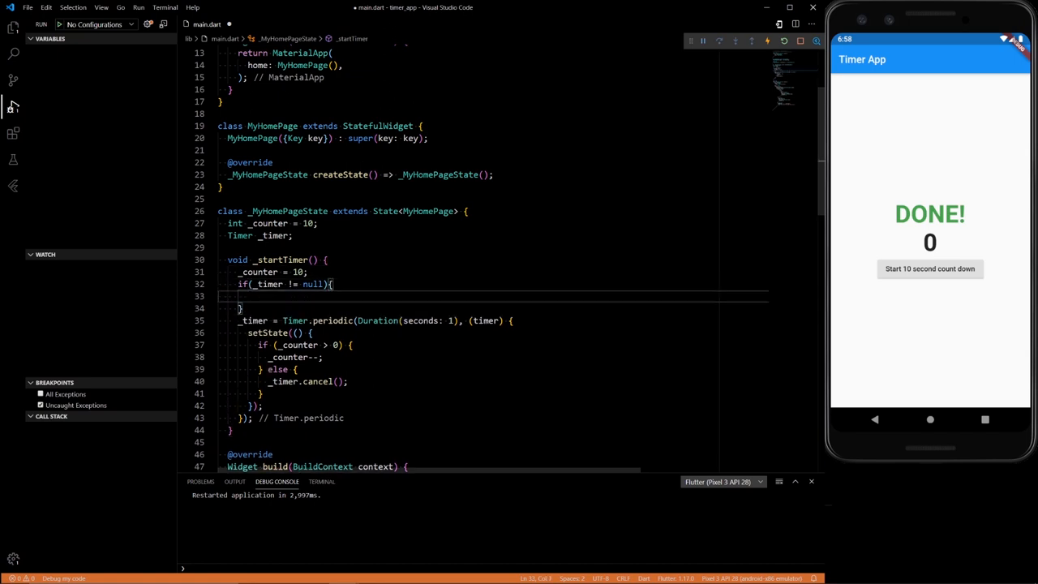
type("_timer")
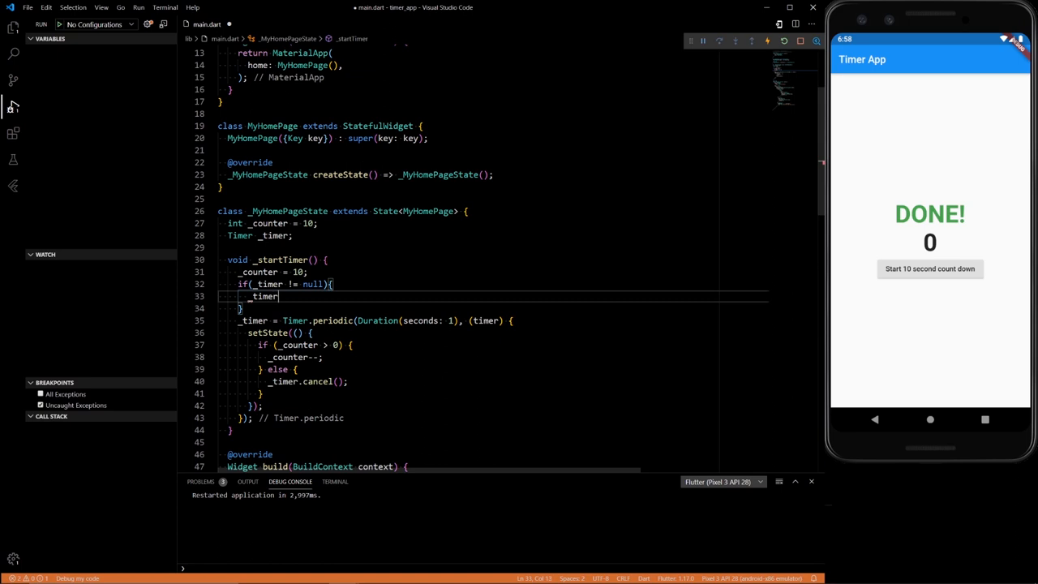
type(".cancel();")
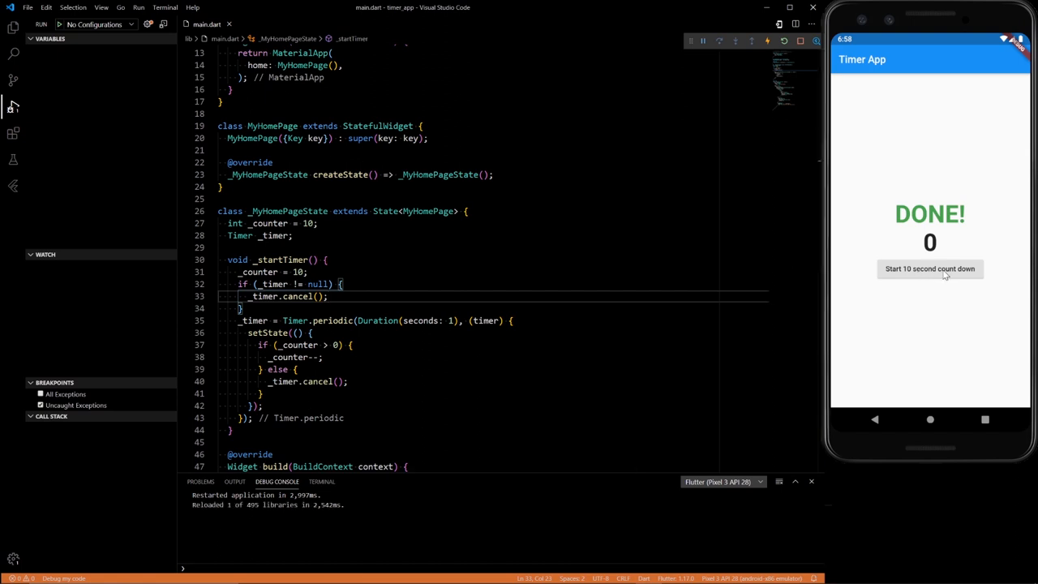
left_click(929, 269)
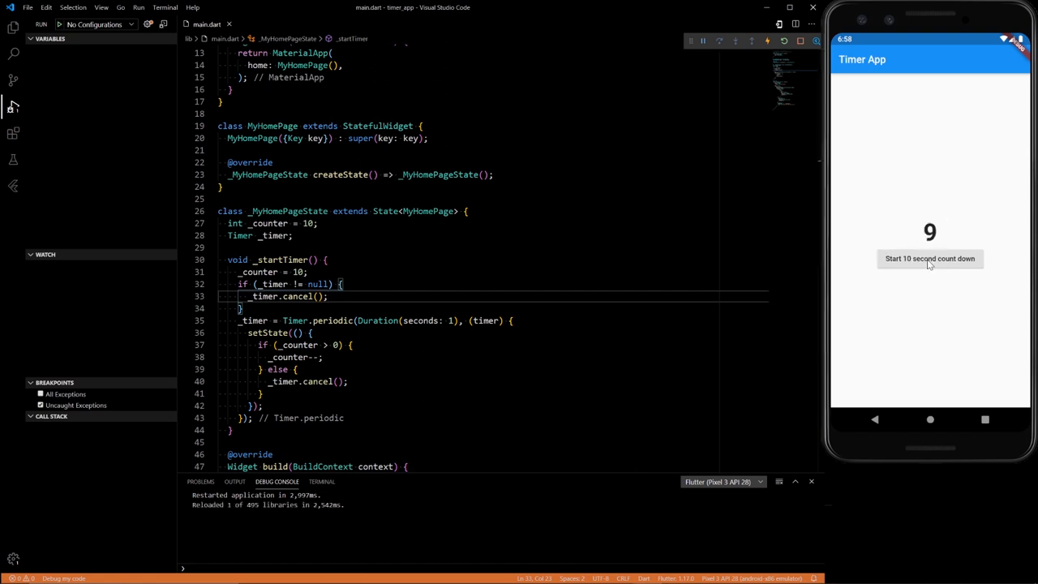
mouse_move(871, 121)
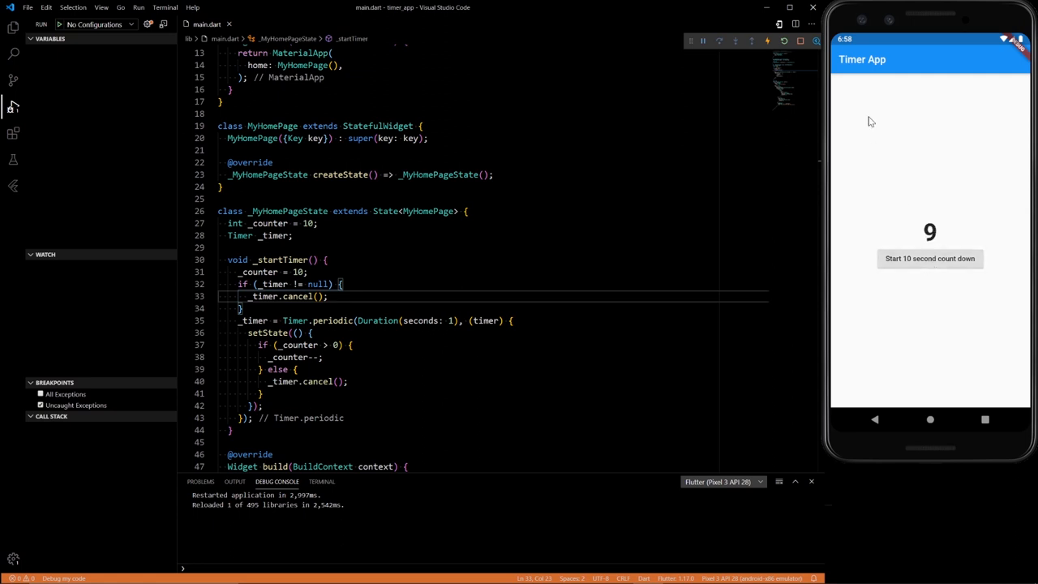